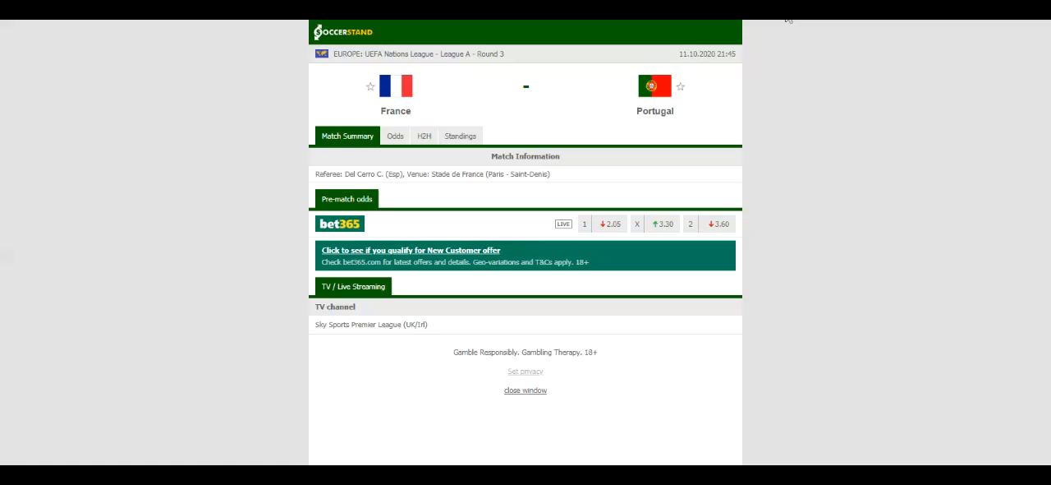
- Switch the France vs Portugal match page from Summary to Standings
{"action": "left_click", "coordinate": [460, 136]}
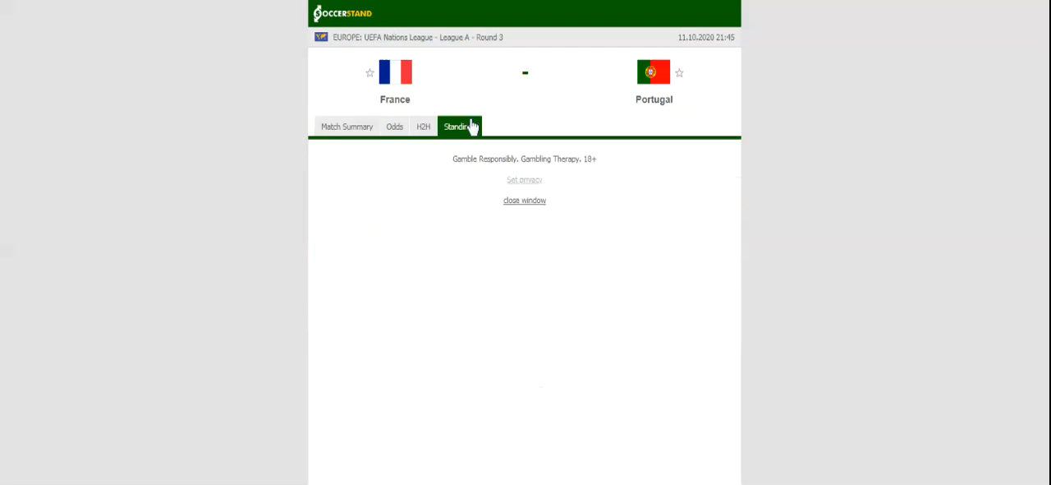
- Load the Nations League Group 3 overall table showing Portugal and France on 6 points
{"action": "left_click", "coordinate": [459, 126]}
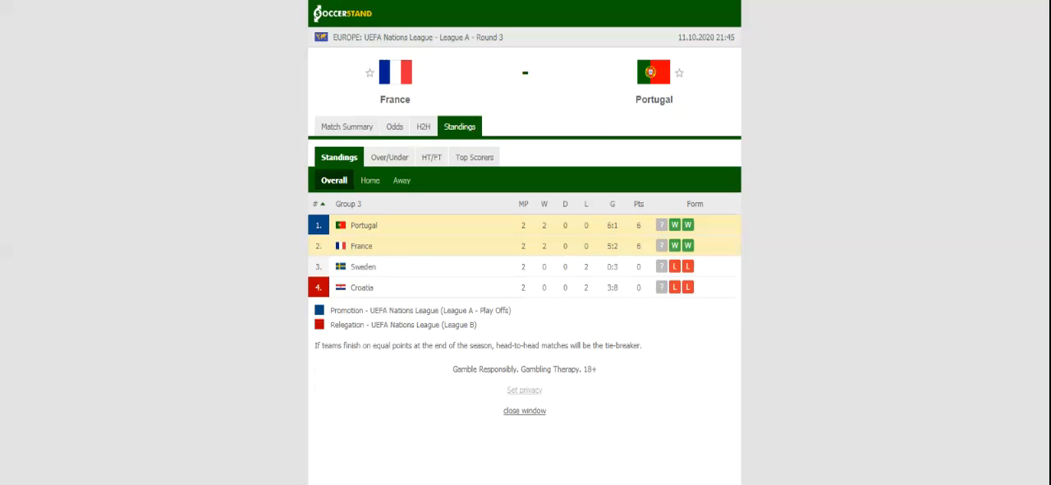
{"action": "mouse_move", "coordinate": [447, 123]}
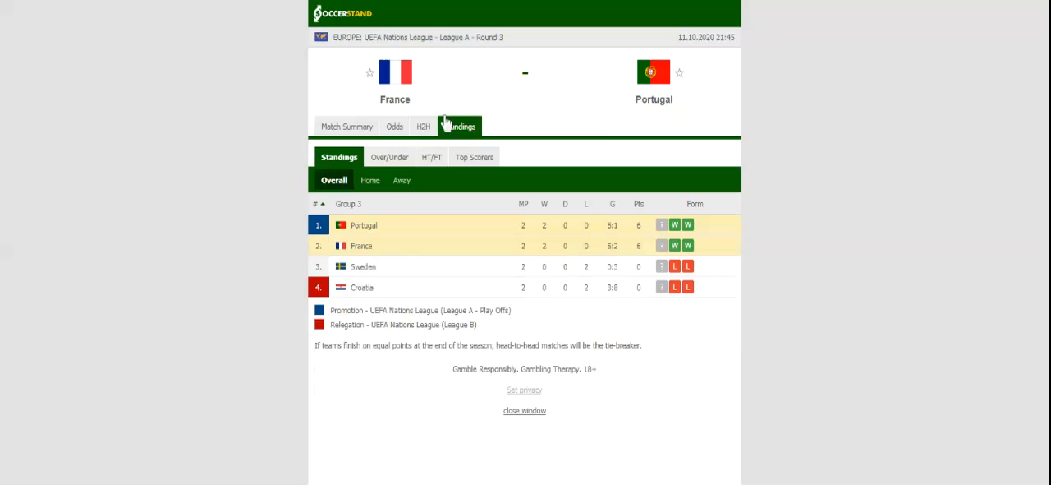
- Browse the H2H results, return to Match Summary, then show the match Odds section
{"action": "left_click", "coordinate": [423, 125]}
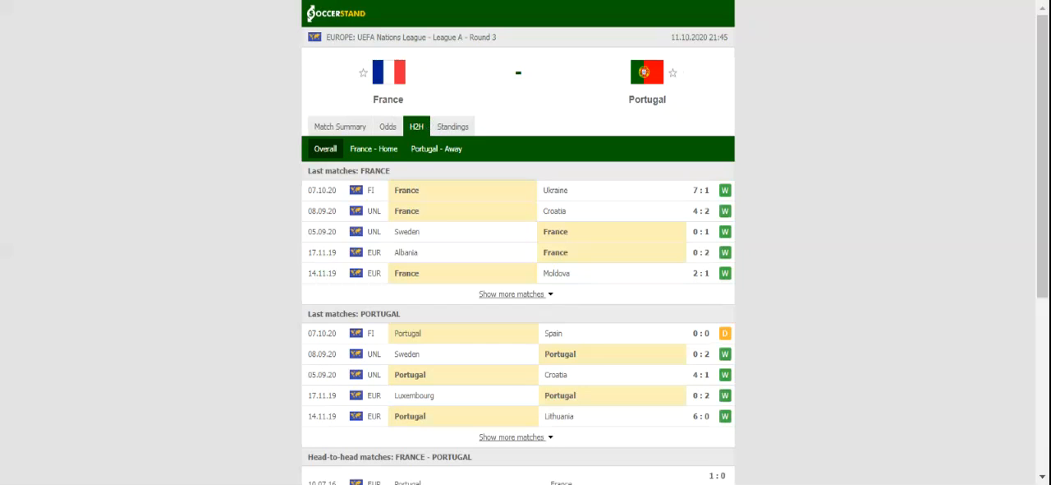
{"action": "left_click", "coordinate": [340, 125]}
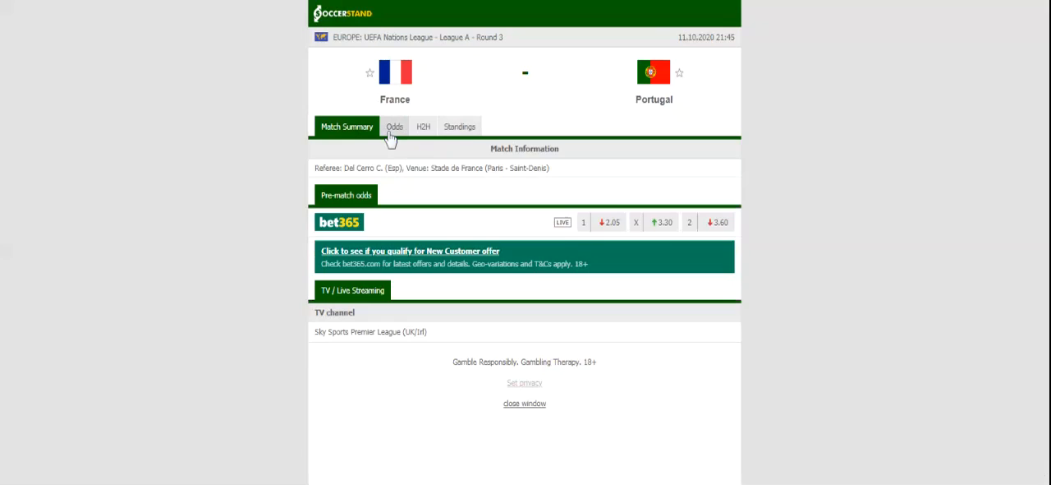
{"action": "left_click", "coordinate": [395, 126]}
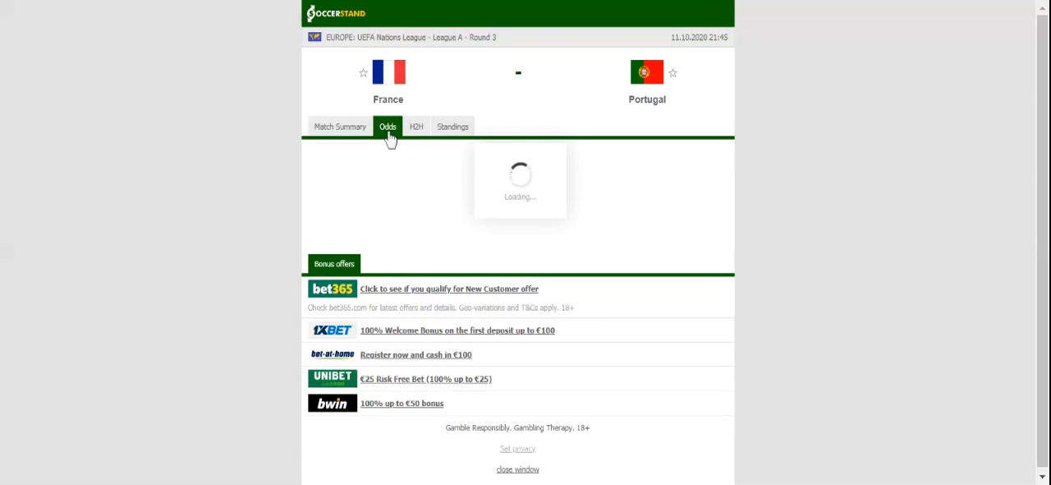